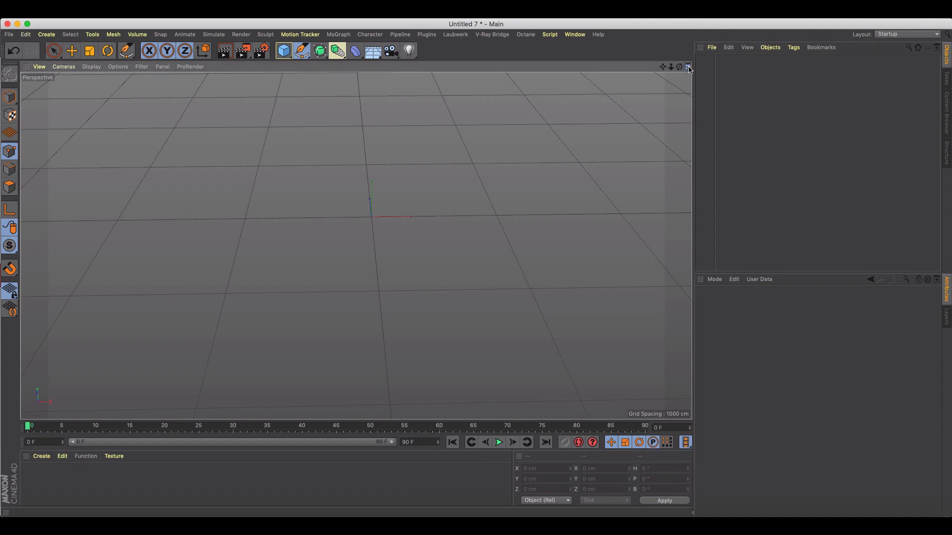
Draw a straight two-point spline with the Spline Pen using the four-view layout, then return to perspective
left_click(687, 67)
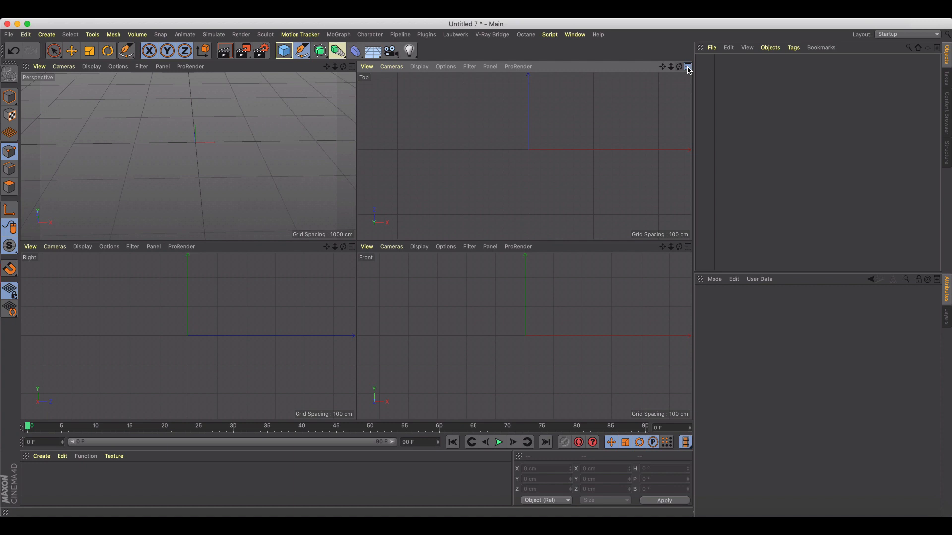
left_click(686, 67)
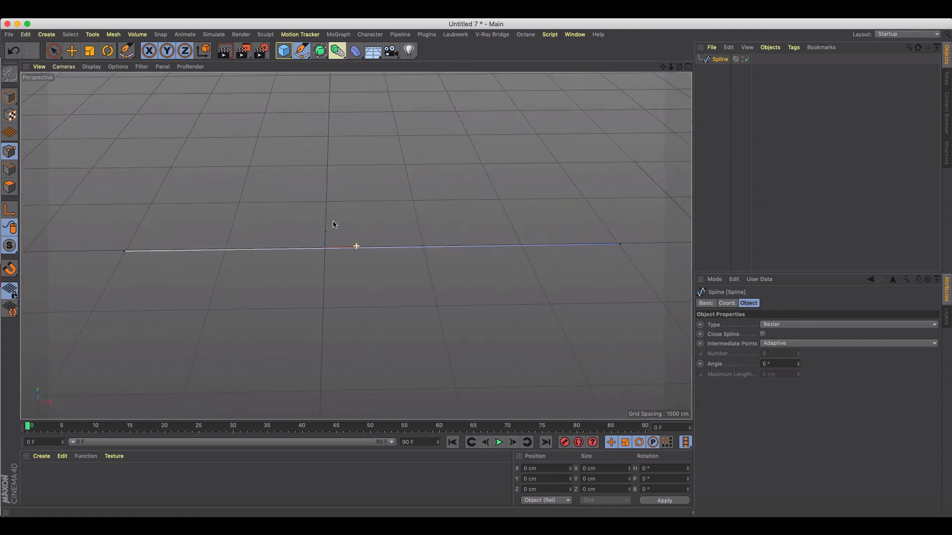
left_click(282, 51)
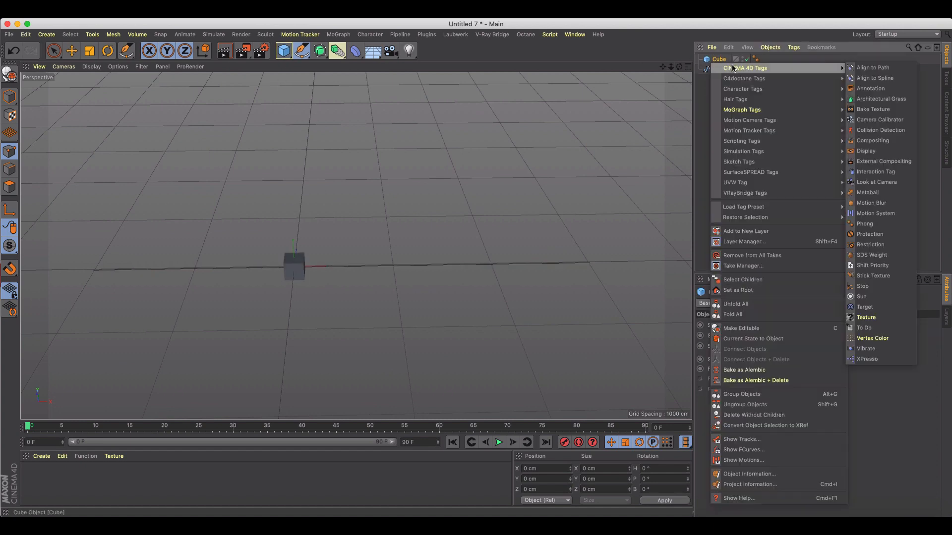
mouse_move(874, 78)
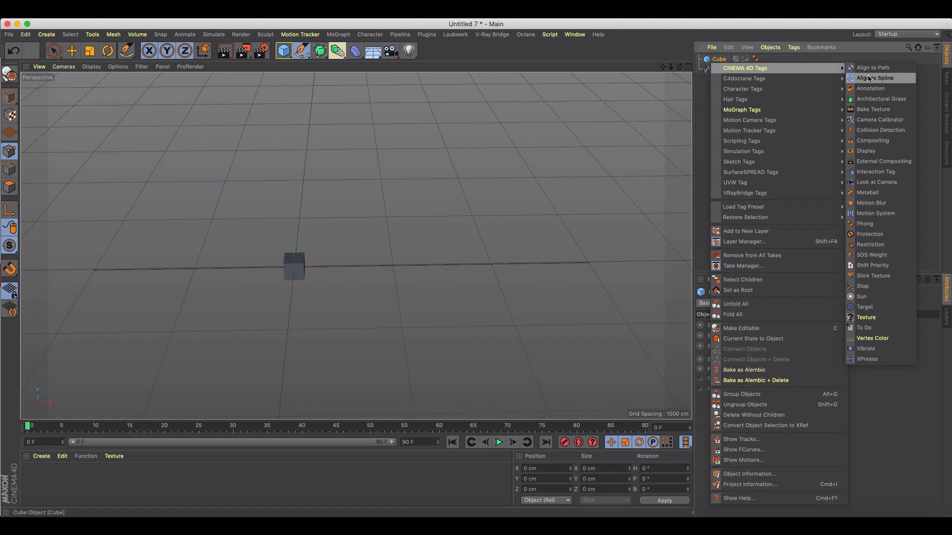
Give the Cube an Align to Spline tag with the Spline assigned as its Spline Path
left_click(876, 77)
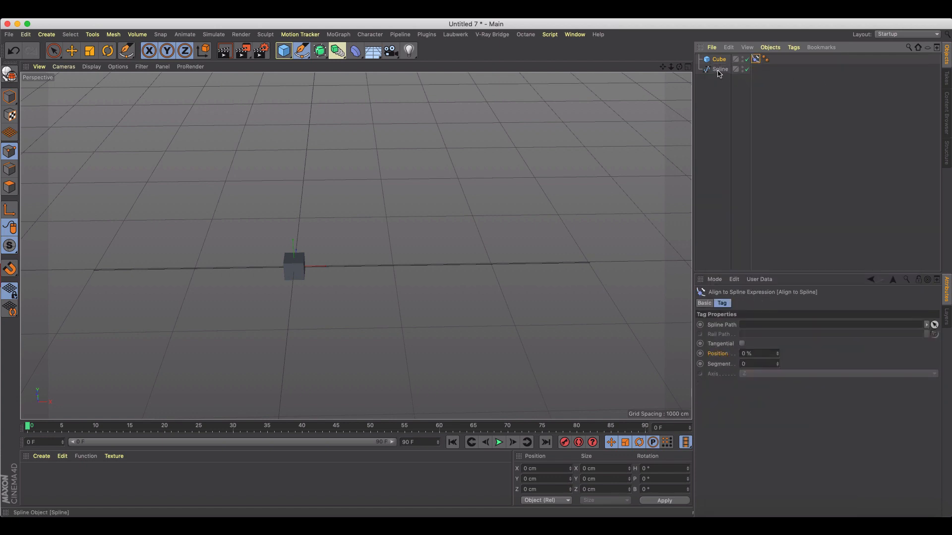
left_click_drag(720, 69, 750, 325)
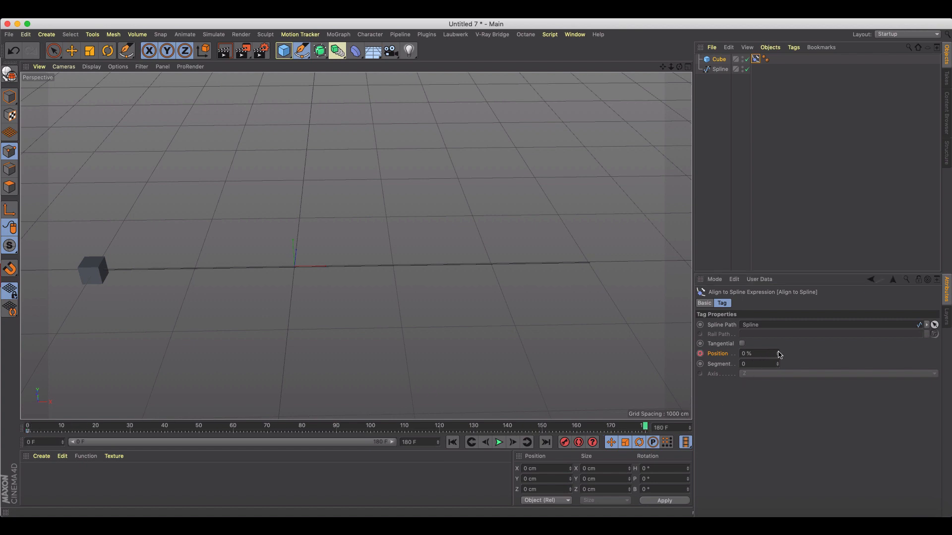
Keyframe the cube's spline Position from 0% to 100% and preview it sliding along the line
left_click(513, 442)
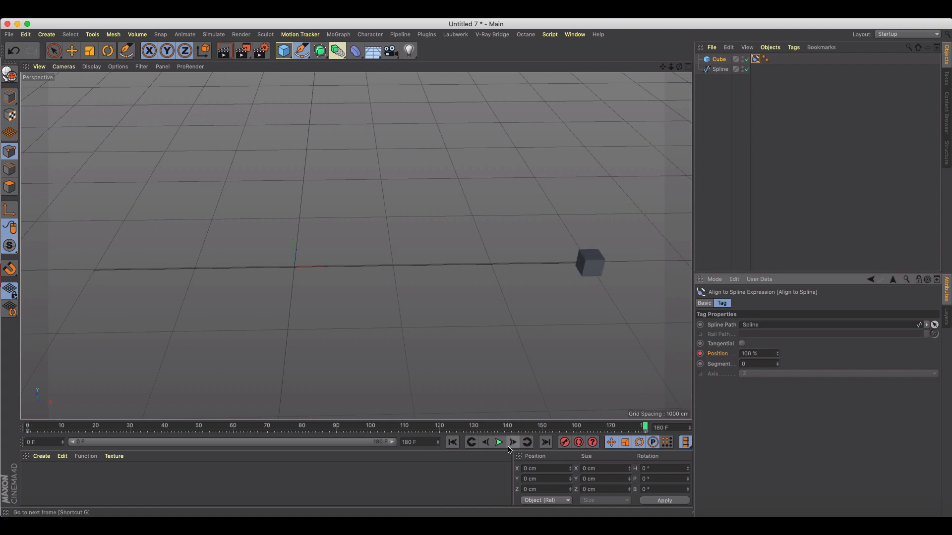
left_click(497, 442)
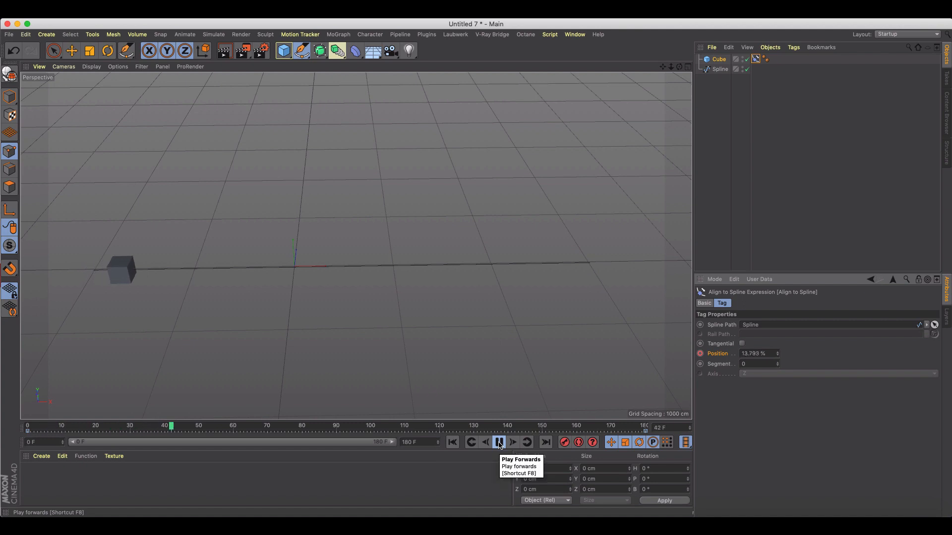
left_click(498, 442)
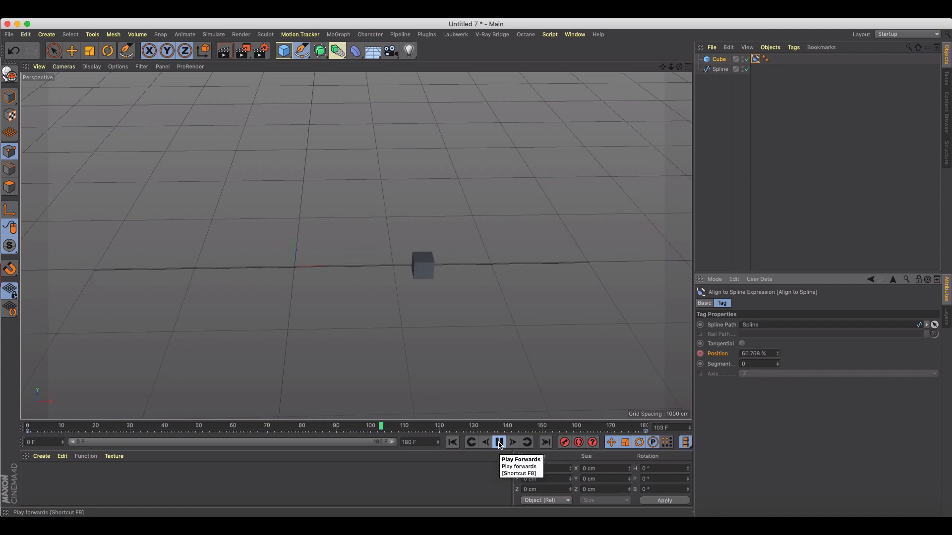
left_click(498, 442)
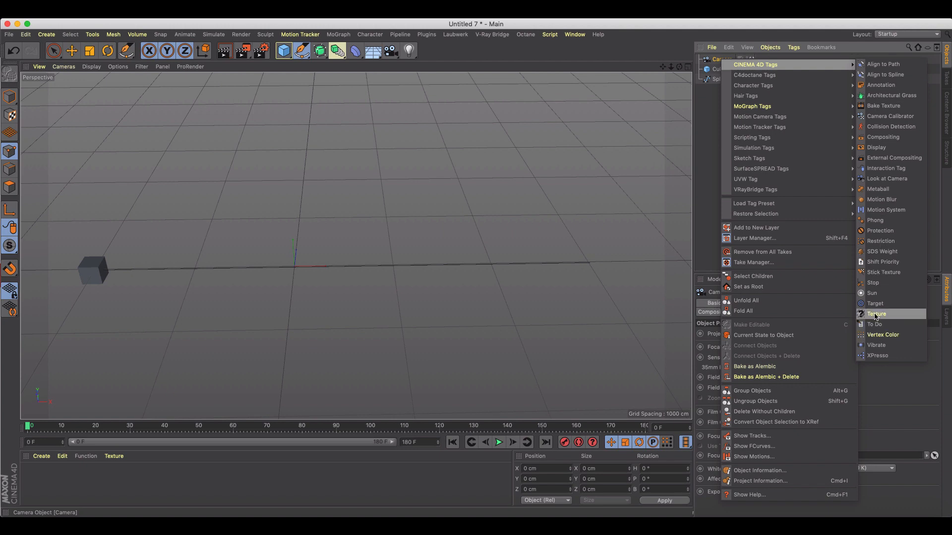
Give the Camera a Target tag aimed at the Cube and view the scene through it
left_click(875, 303)
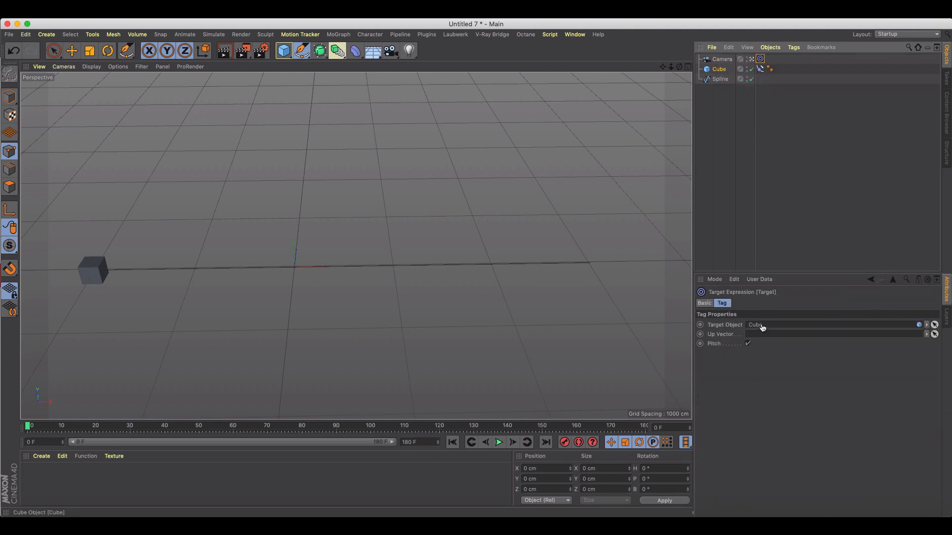
left_click(498, 442)
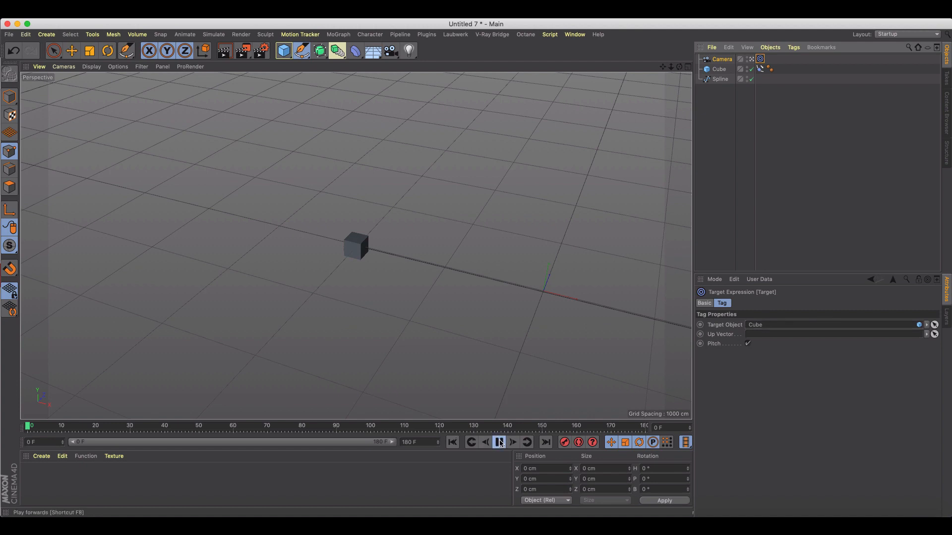
left_click(499, 442)
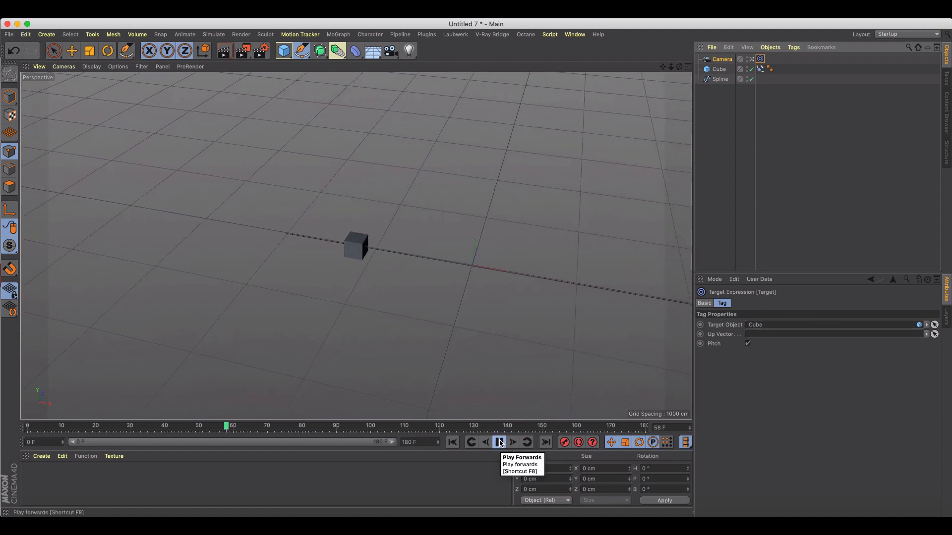
Play the animation so the camera view follows the moving cube, then stop at frame 0
left_click(499, 442)
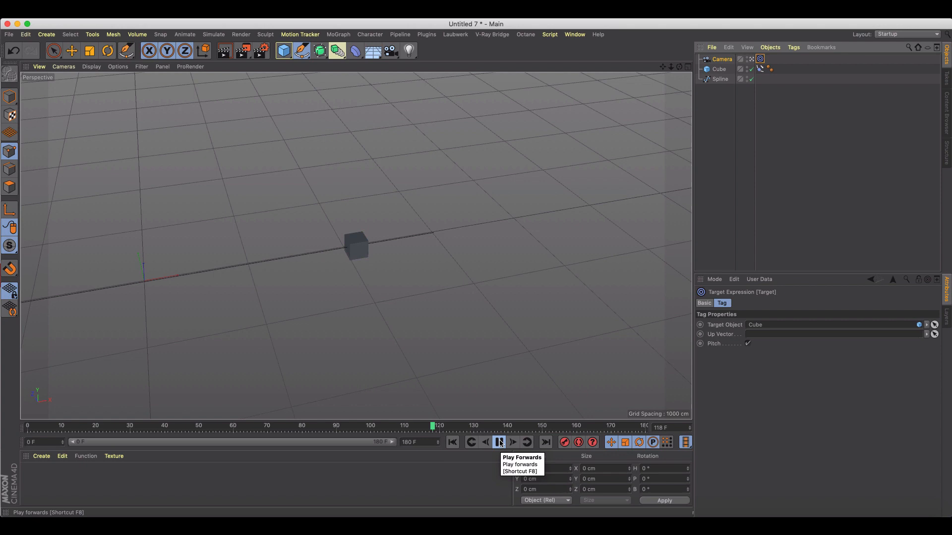
left_click(498, 442)
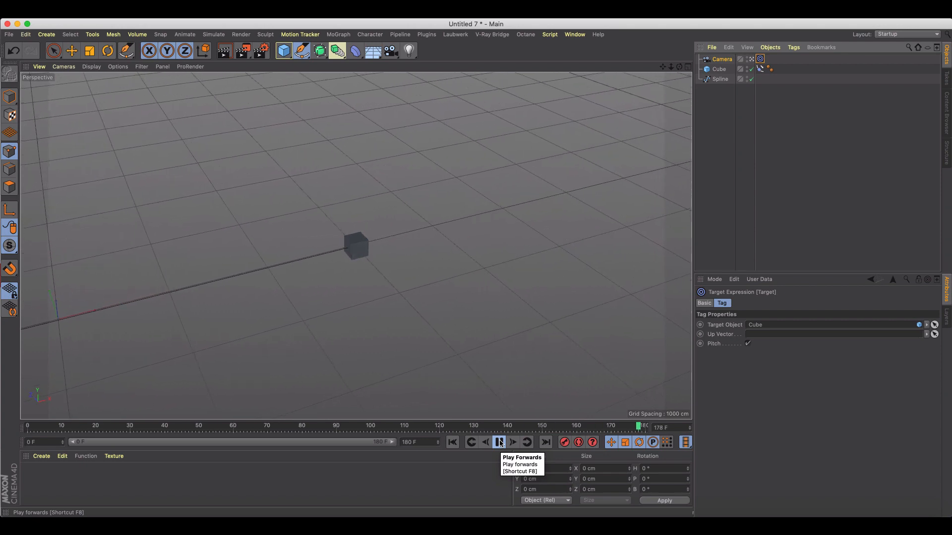
left_click(498, 442)
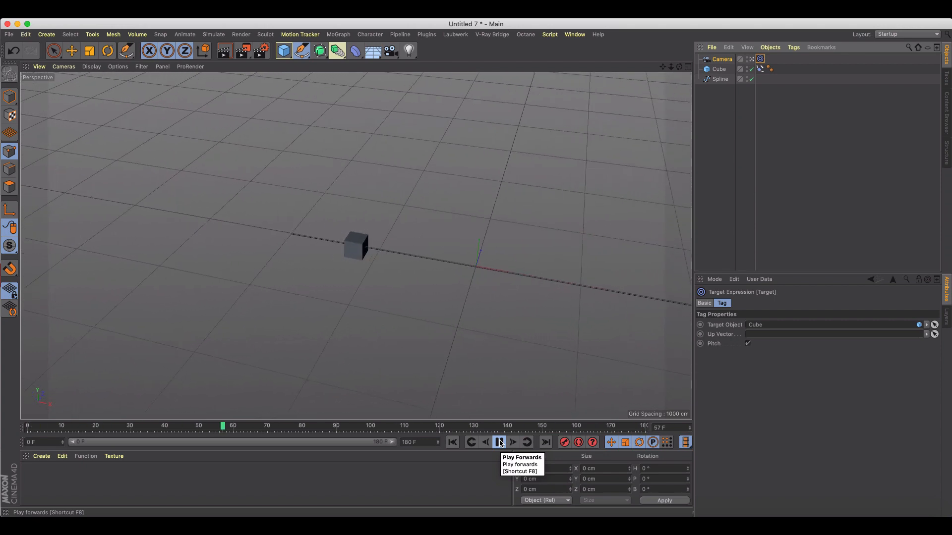
left_click(499, 442)
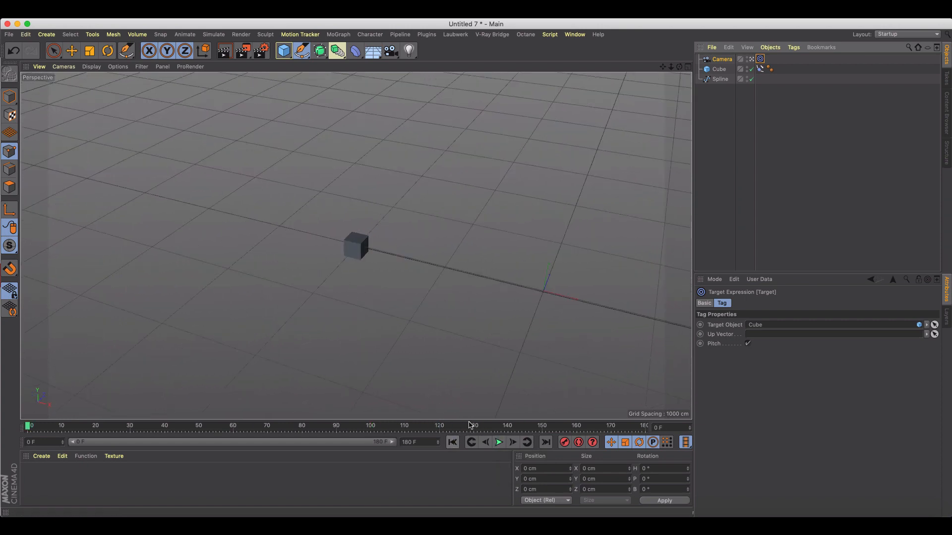
mouse_move(452, 442)
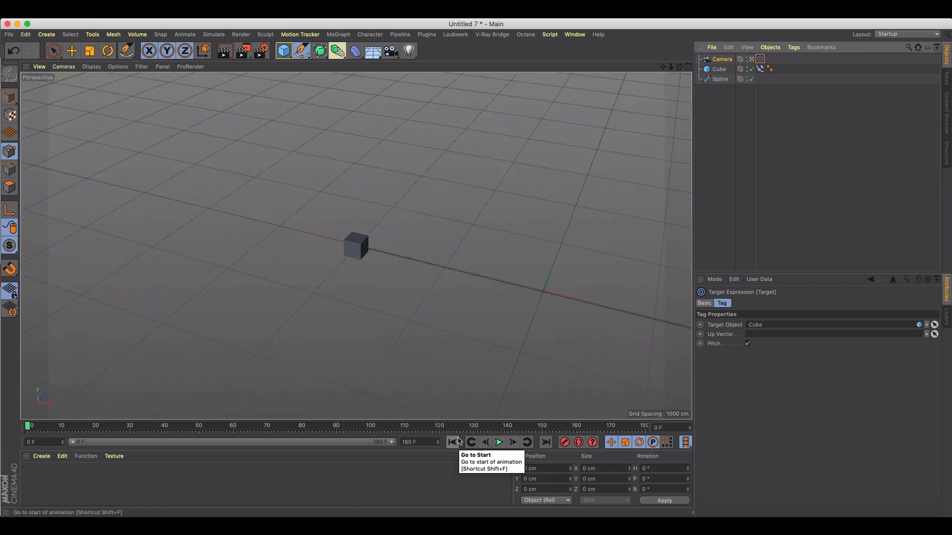
mouse_move(421, 334)
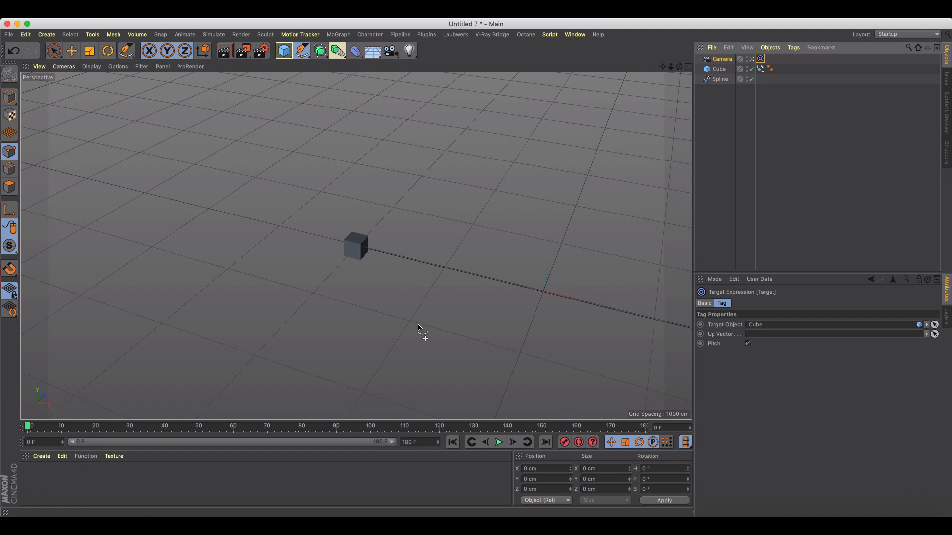
mouse_move(452, 271)
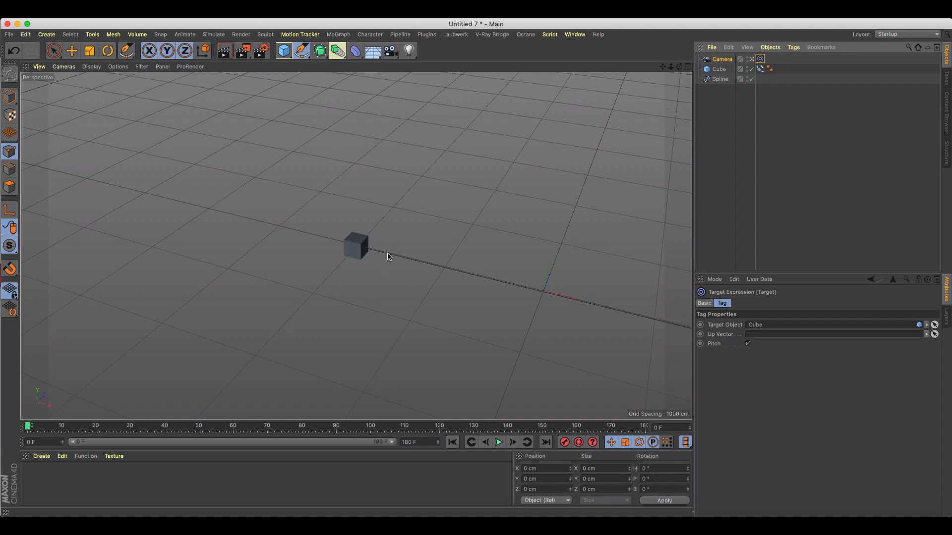
mouse_move(439, 272)
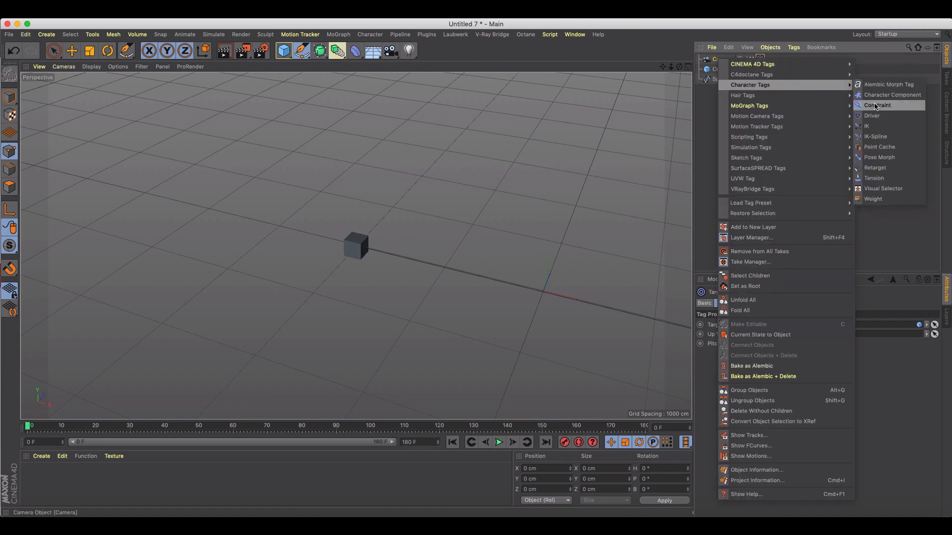
Add a Clamp Constraint tag to the Camera targeting the Cube and preview playback
left_click(877, 105)
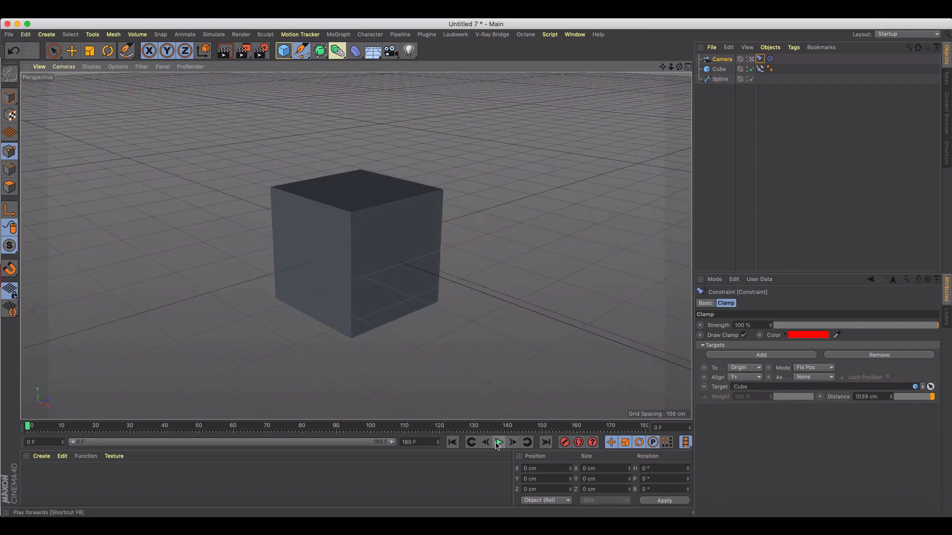
left_click(498, 442)
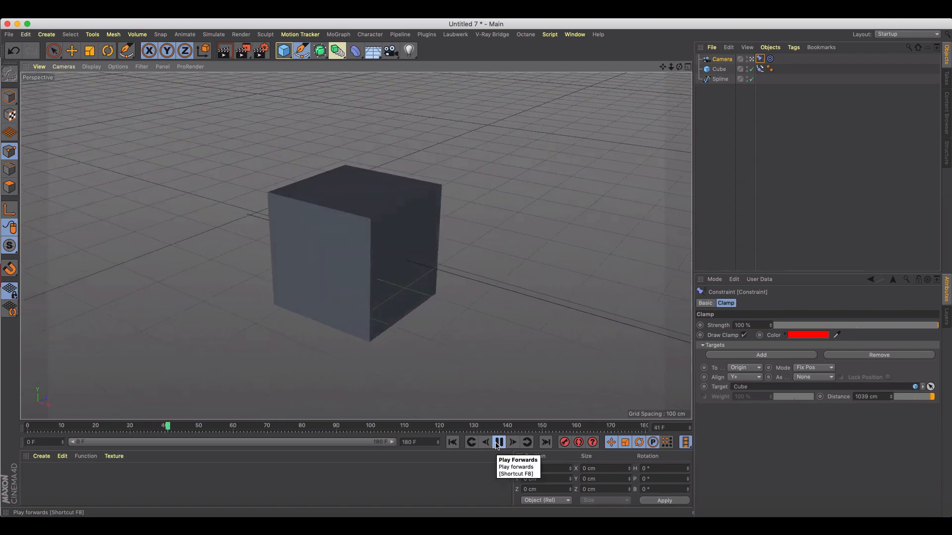
left_click(497, 442)
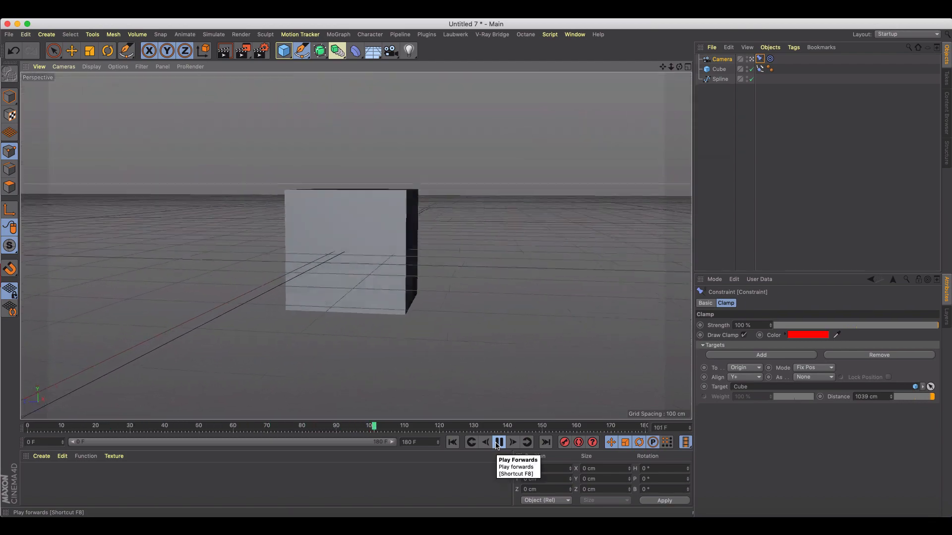
left_click(497, 442)
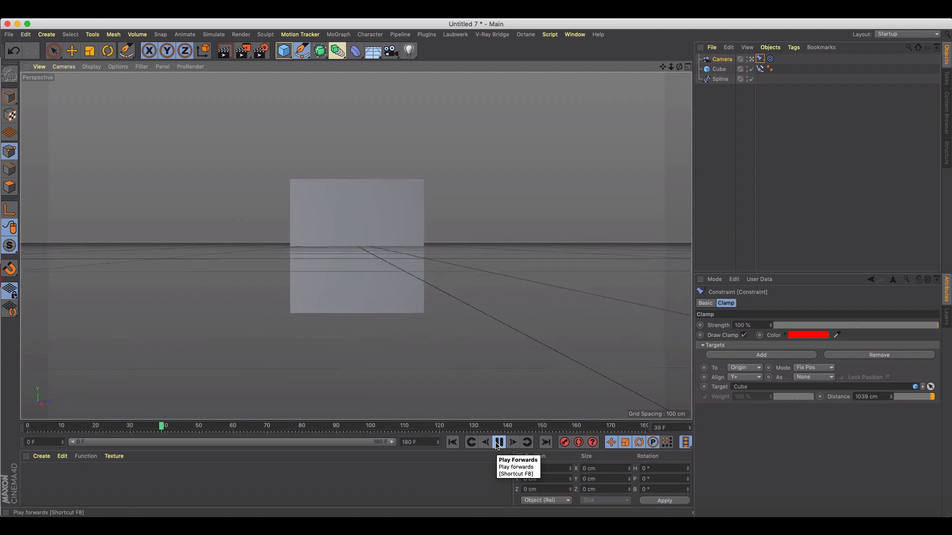
left_click(497, 442)
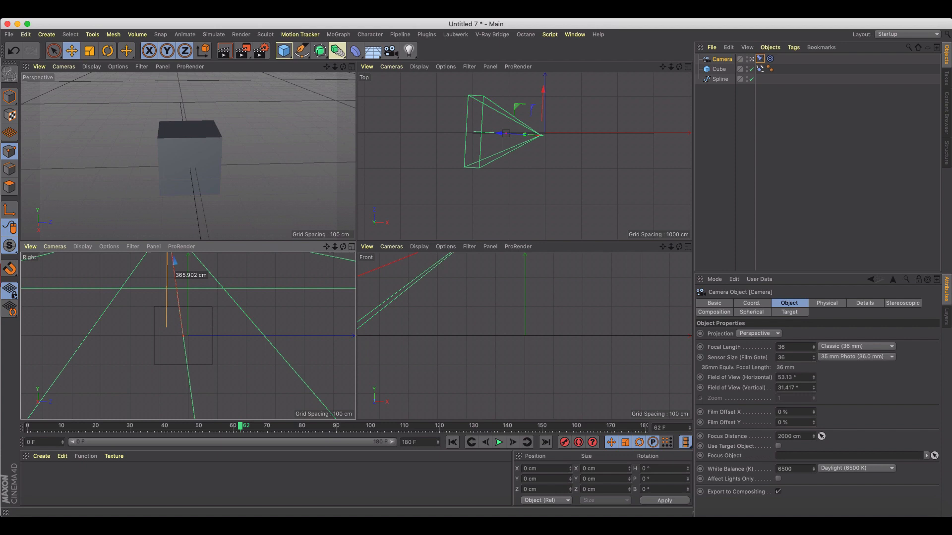
Show the Camera's object properties, reset to frame 0 and replay in the single Perspective view
left_click(452, 441)
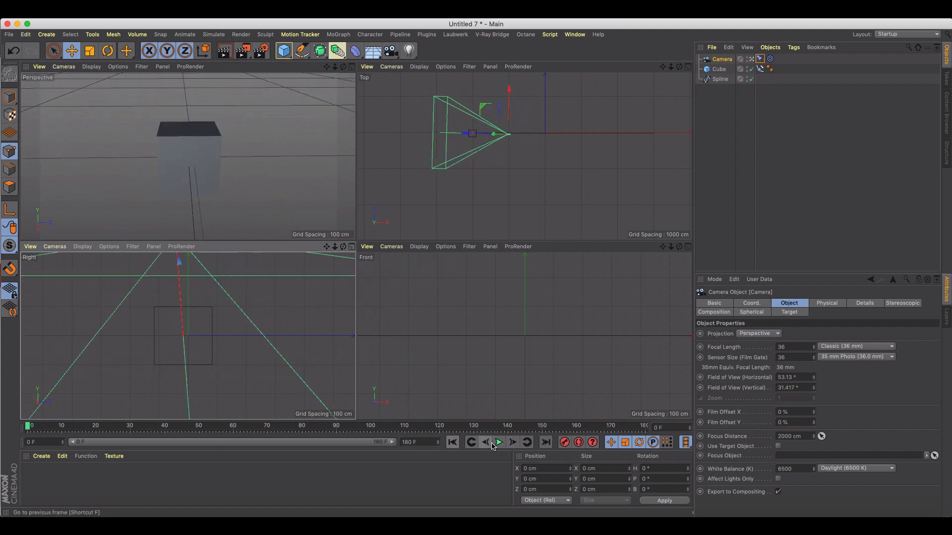
left_click(498, 442)
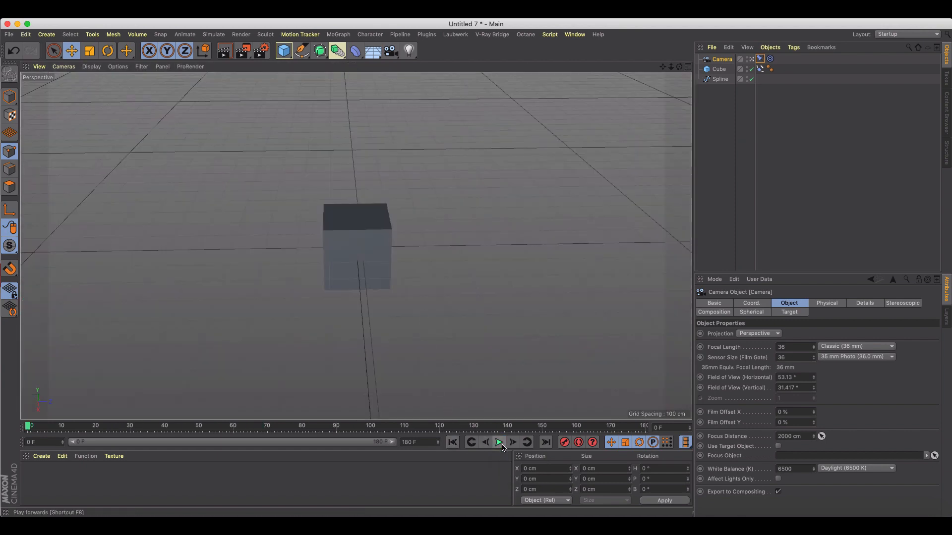
left_click(499, 443)
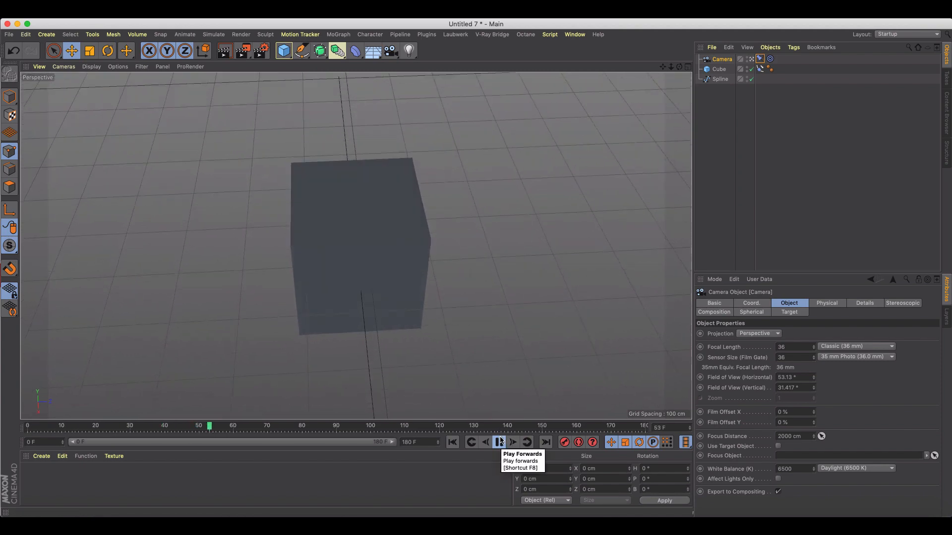
left_click(499, 442)
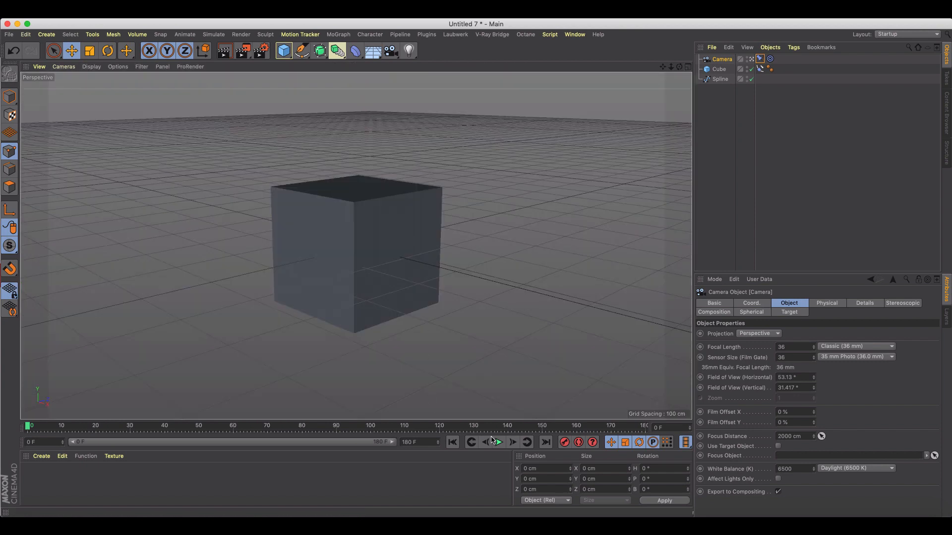
left_click(499, 442)
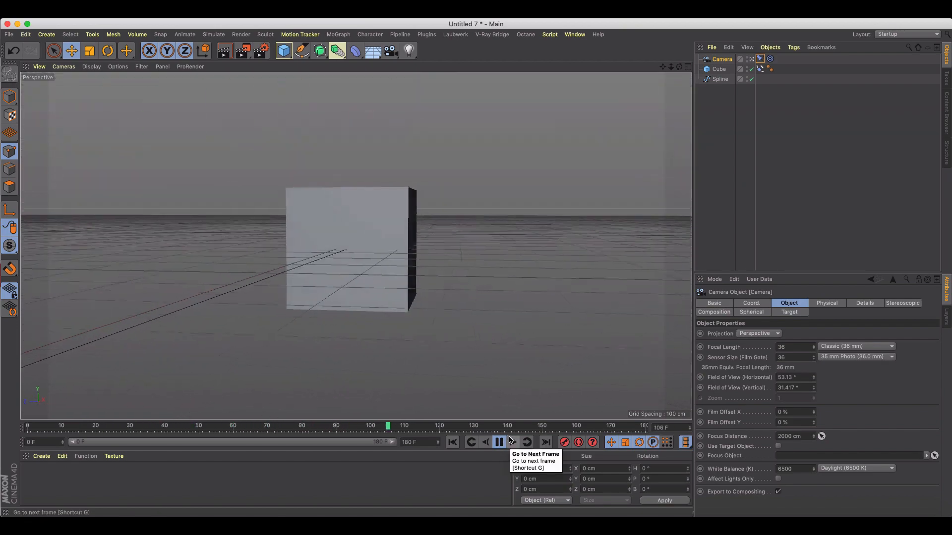
left_click(497, 442)
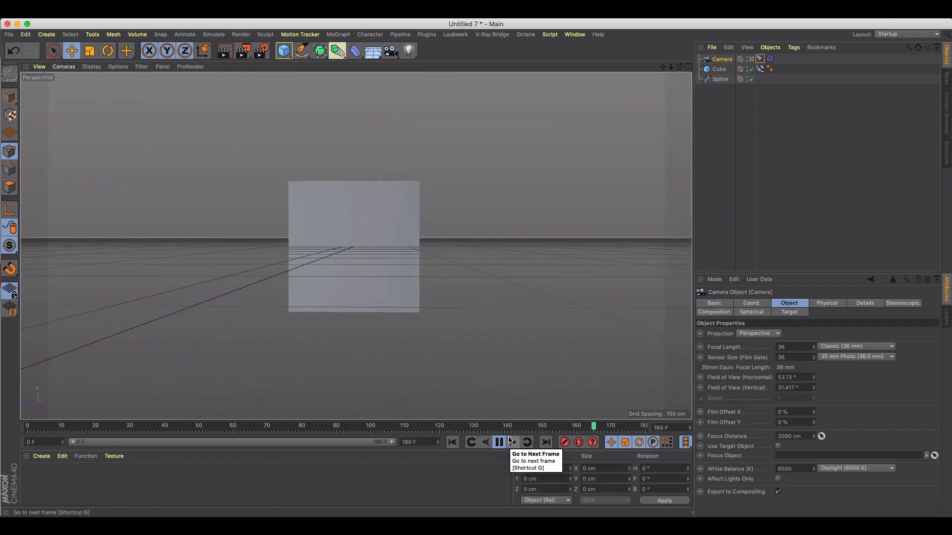
left_click(499, 442)
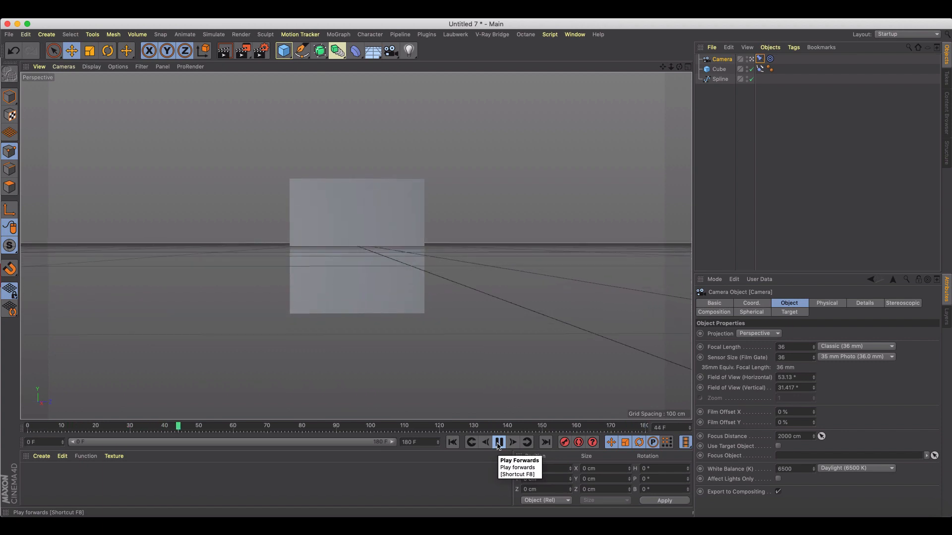
left_click(497, 442)
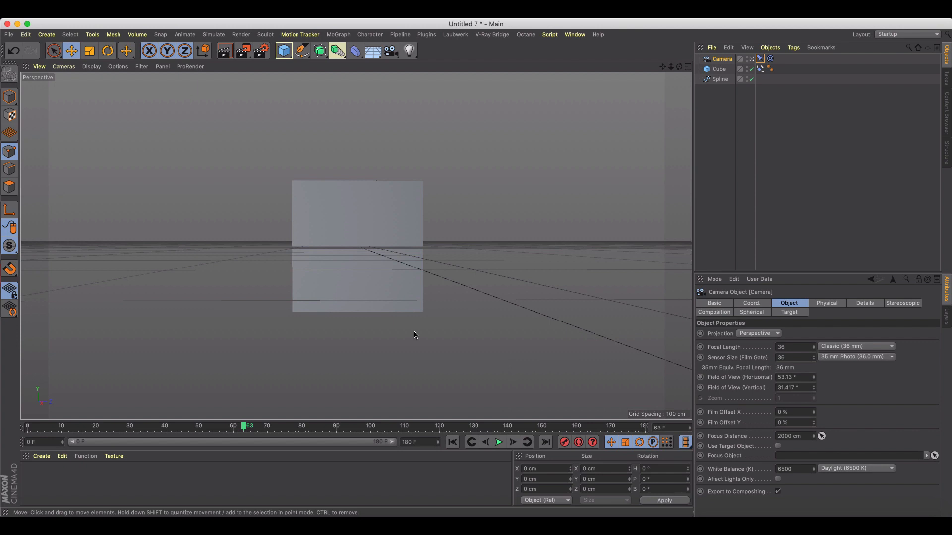
mouse_move(436, 389)
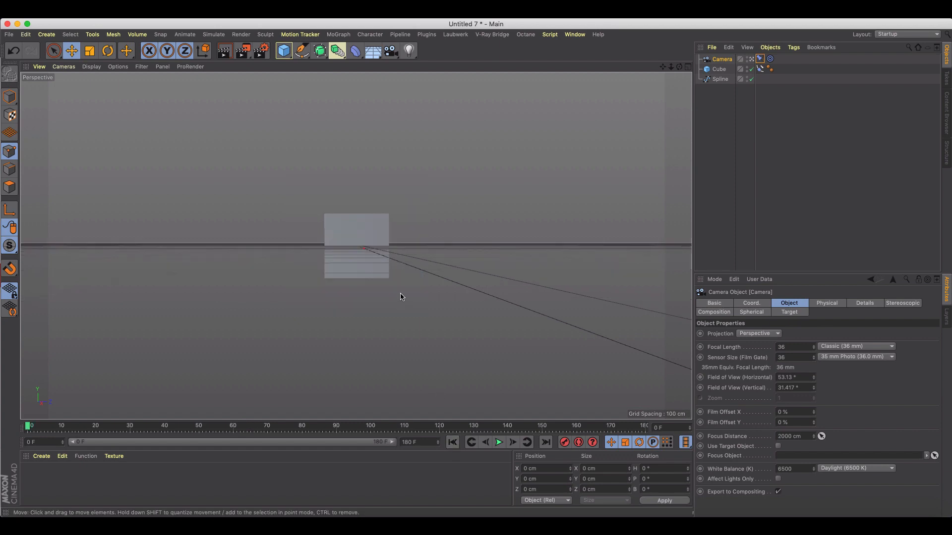
left_click(499, 442)
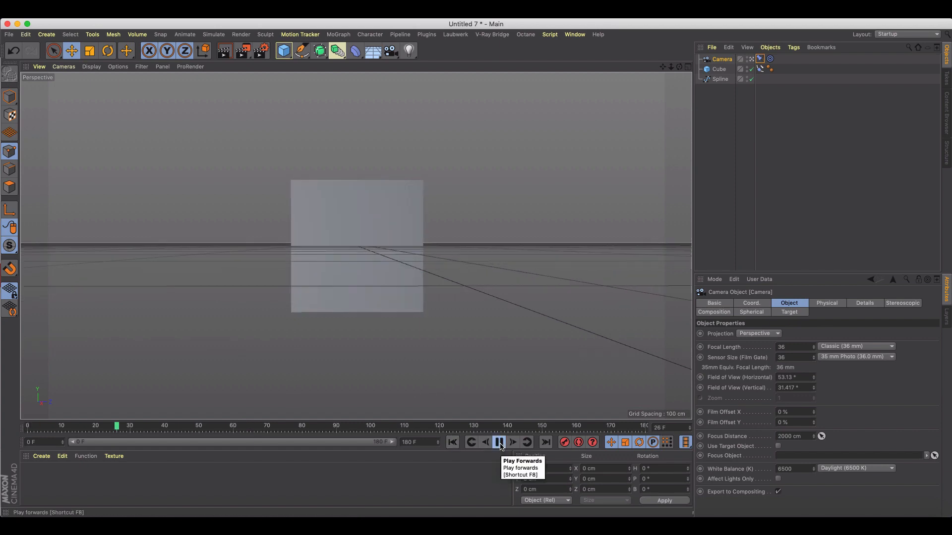
left_click(498, 441)
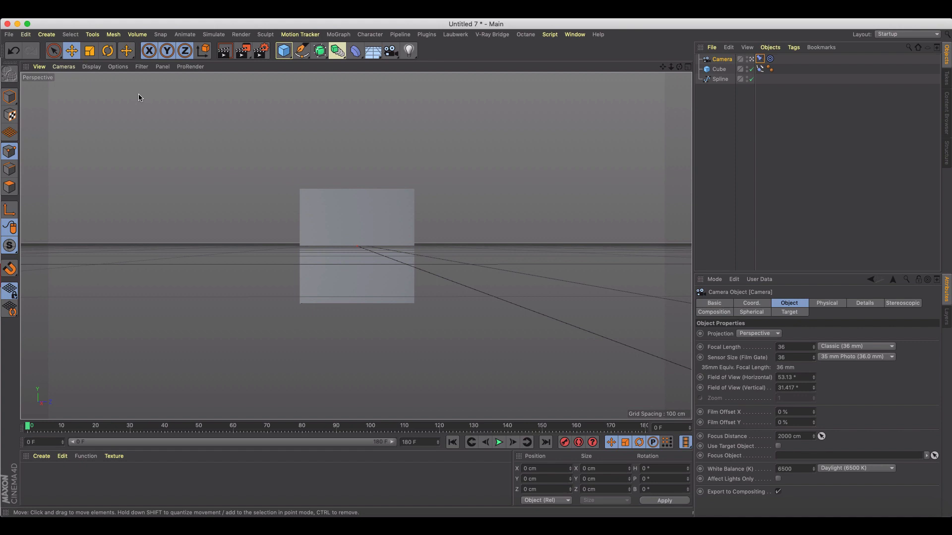
mouse_move(137, 100)
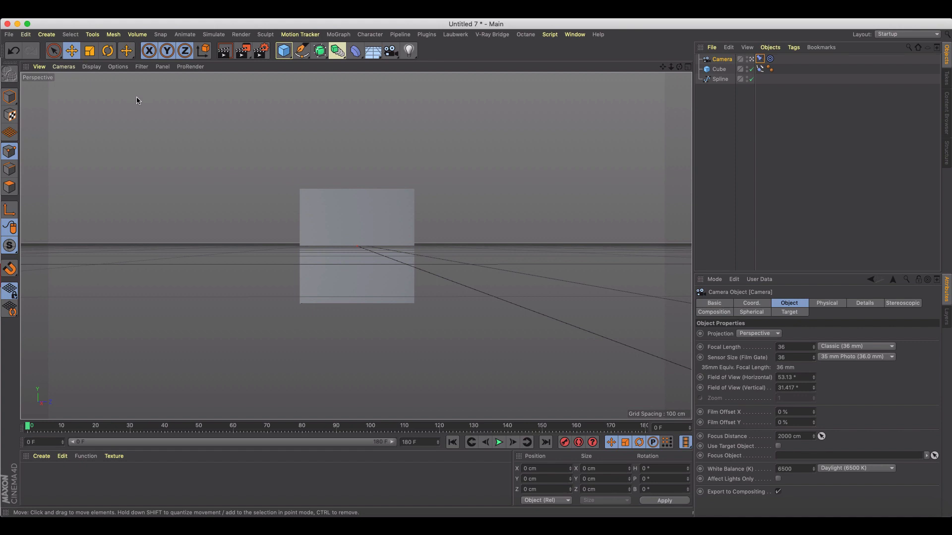
mouse_move(310, 256)
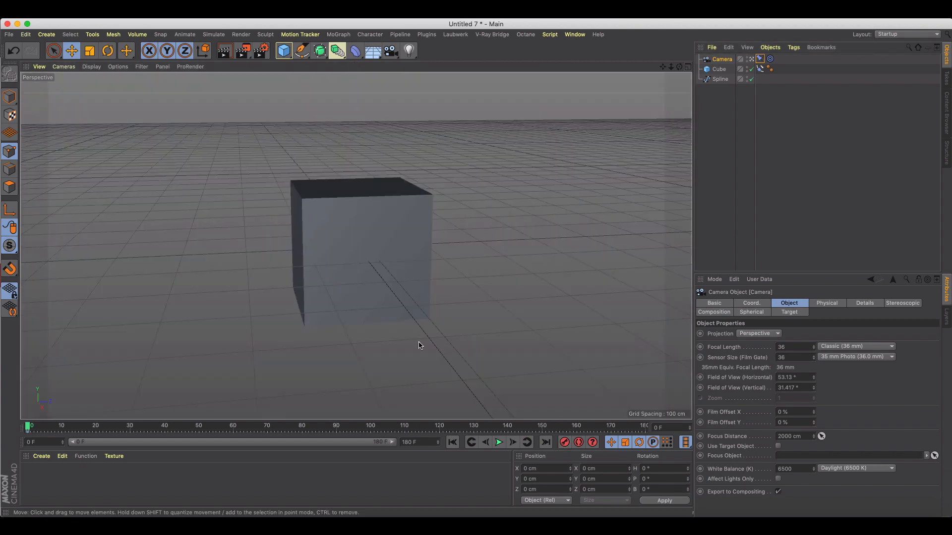
left_click(499, 442)
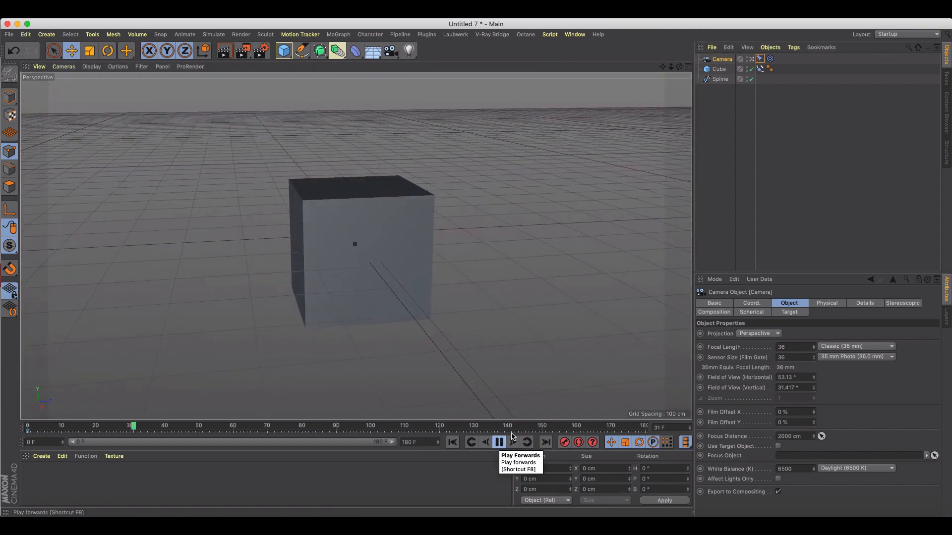
left_click(498, 442)
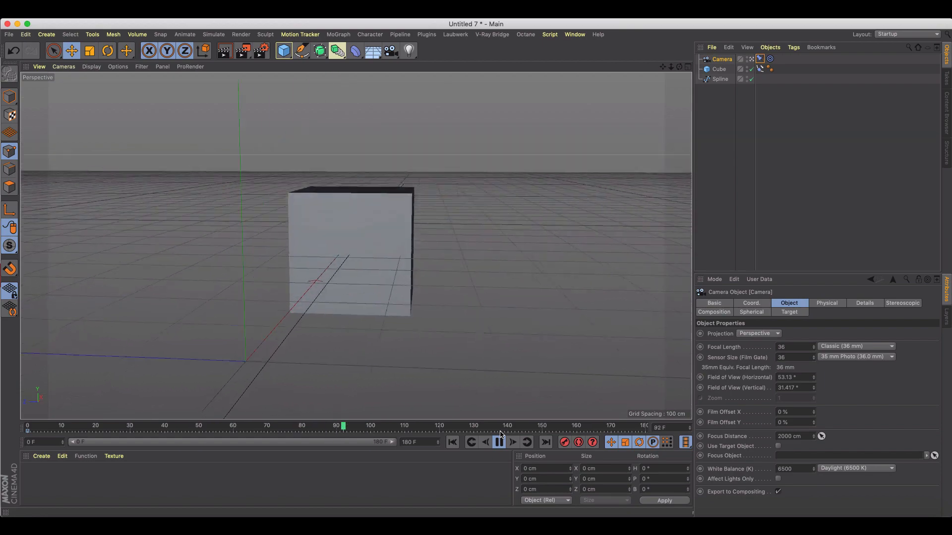
left_click(500, 442)
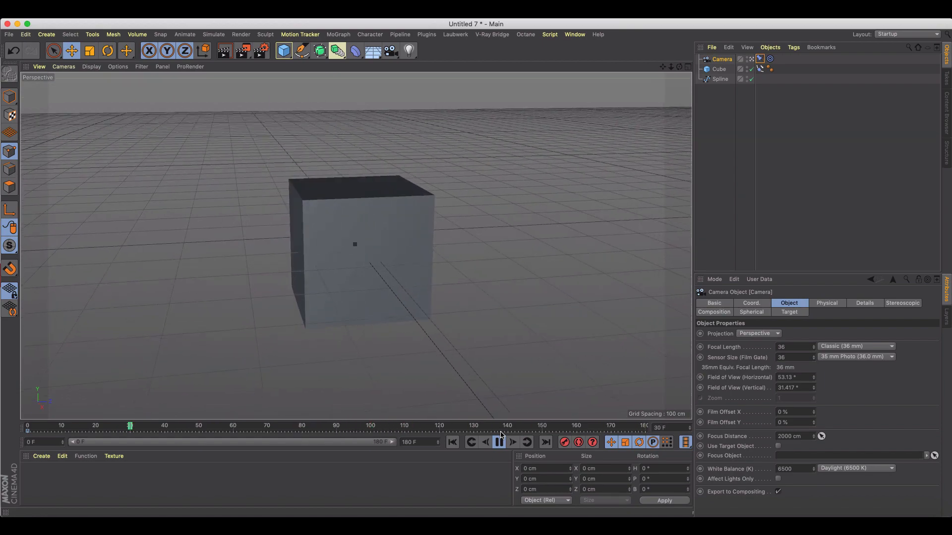
left_click(497, 442)
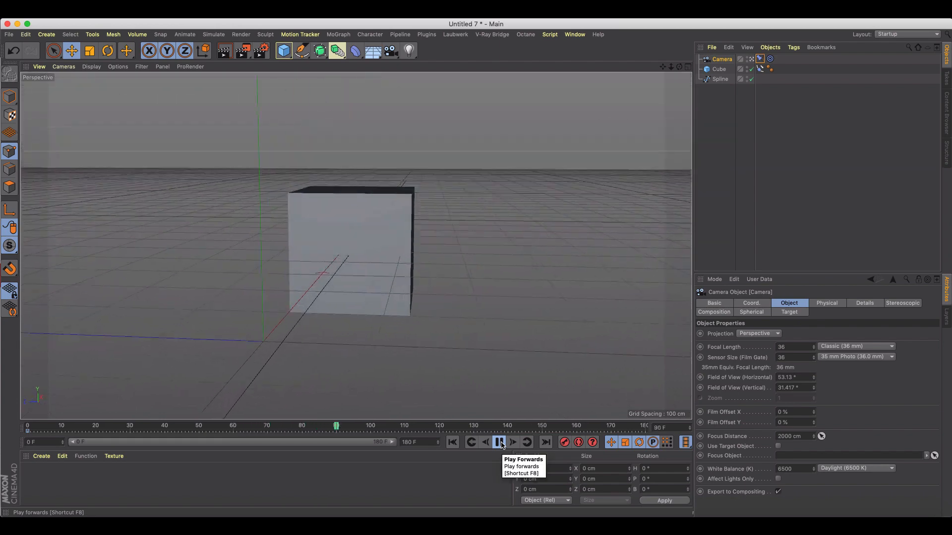
left_click(499, 442)
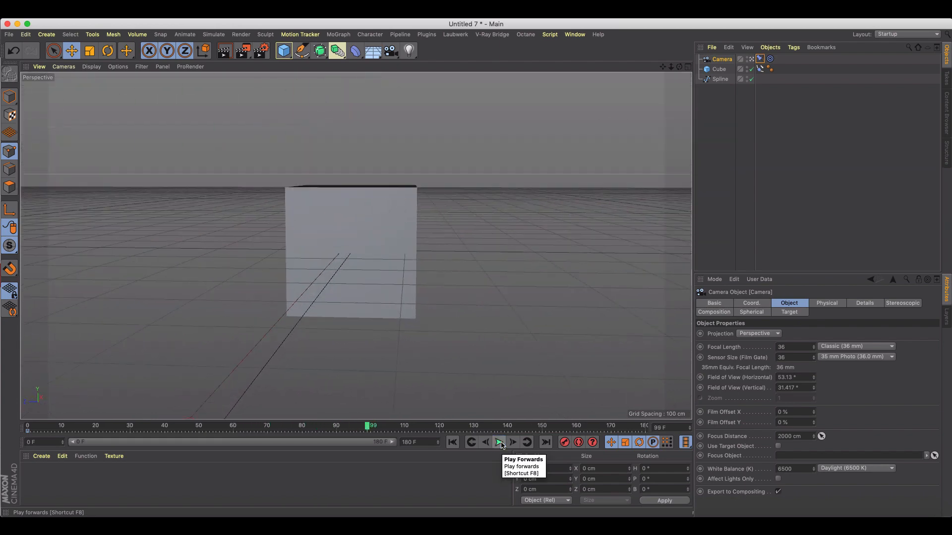